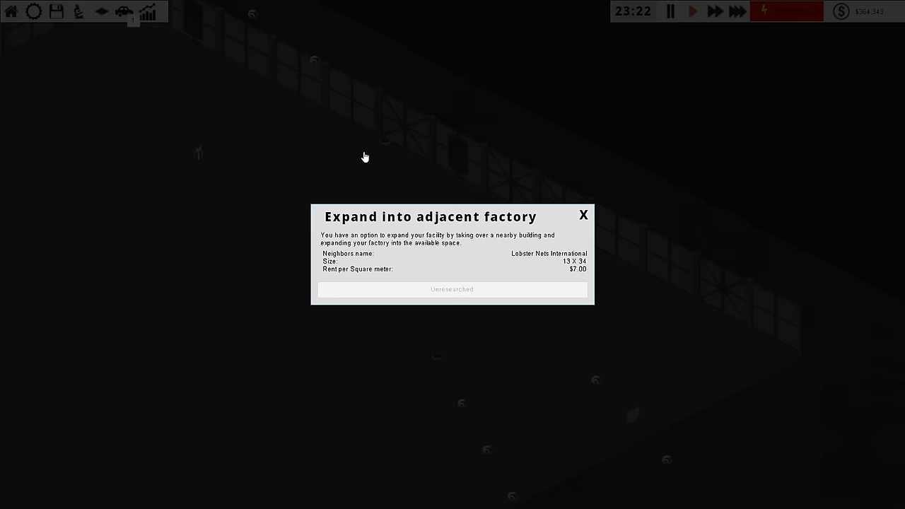
- Close the 'Expand into adjacent factory' offer without expanding
click(584, 215)
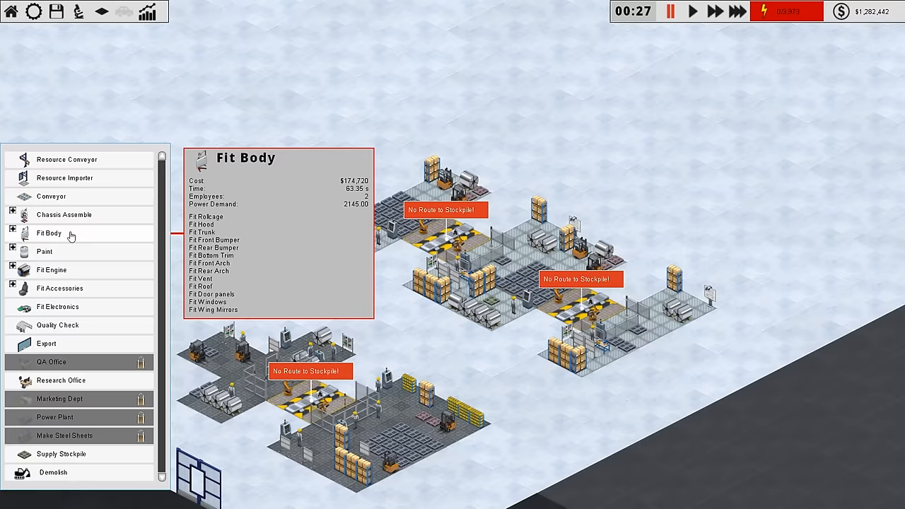
- Begin placing a Fit Body station on the factory floor
click(354, 354)
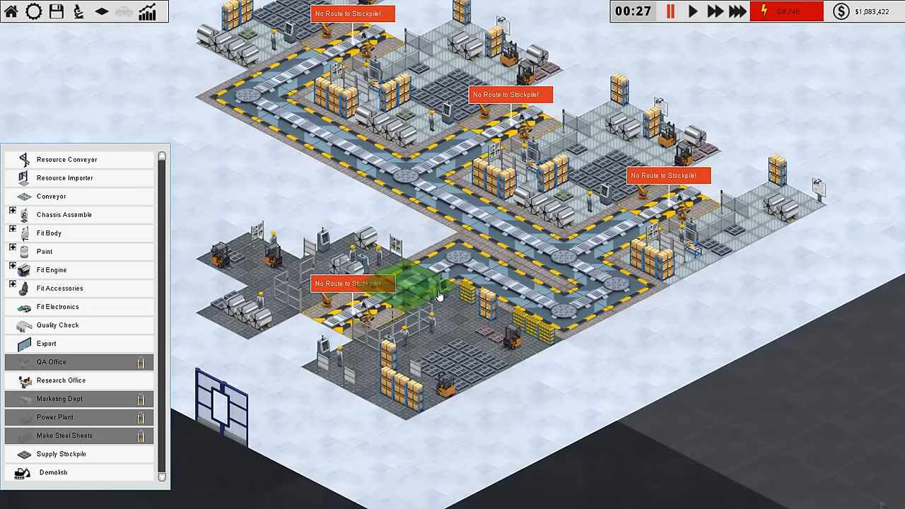
mouse_move(49, 233)
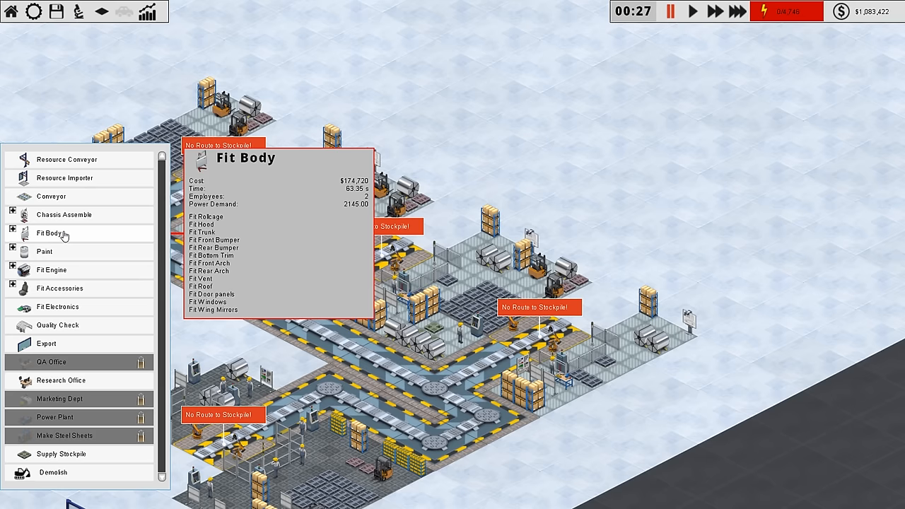
- Pick Fit Body from the build list to place another station
click(50, 233)
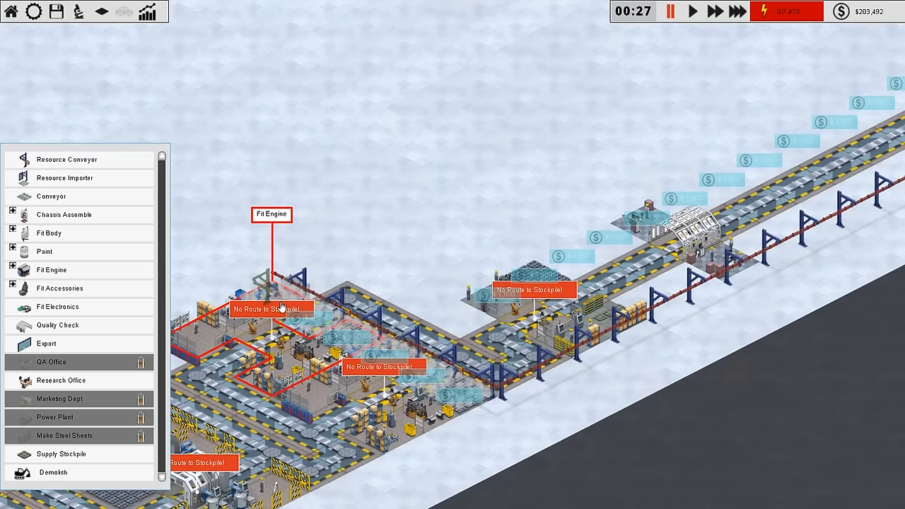
- Place a Fit Engine station beside the line and a Chassis Assemble station at lower left
click(534, 279)
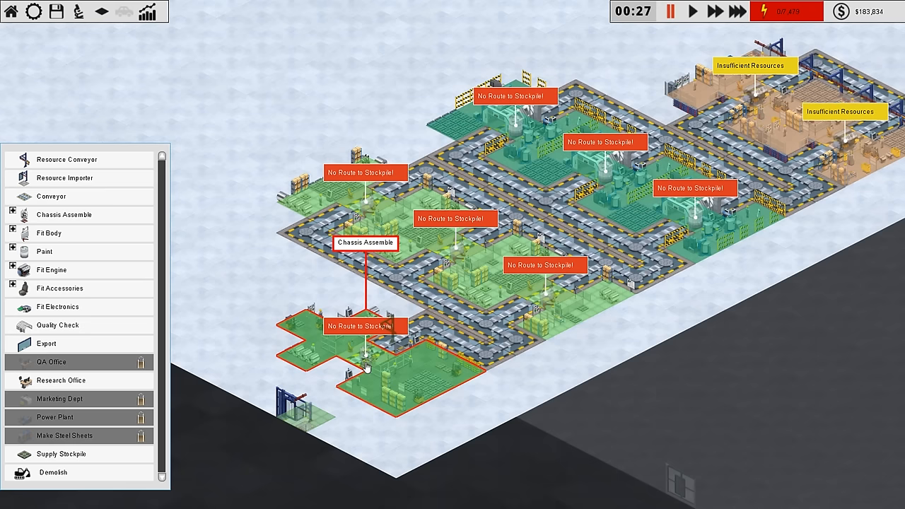
click(58, 233)
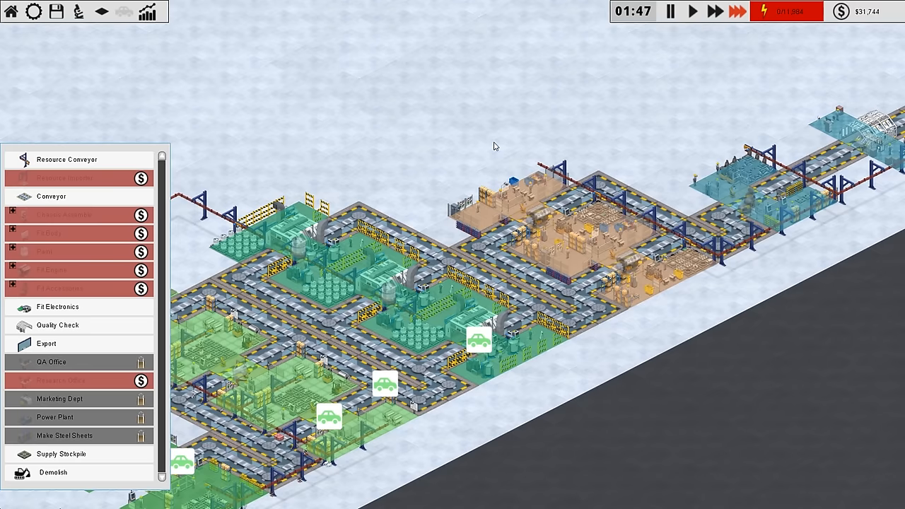
click(56, 13)
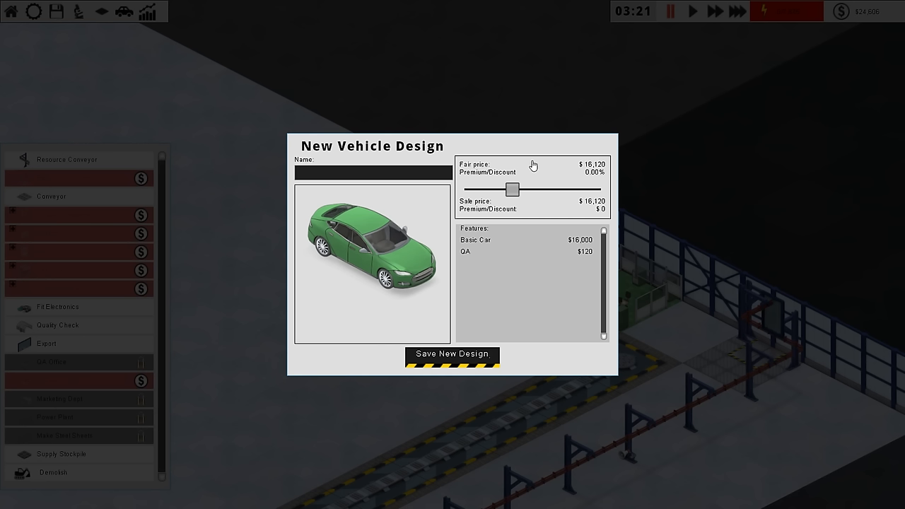
- Name the design 'Safe', raise its premium to about 58%, and save it
text(Safe)
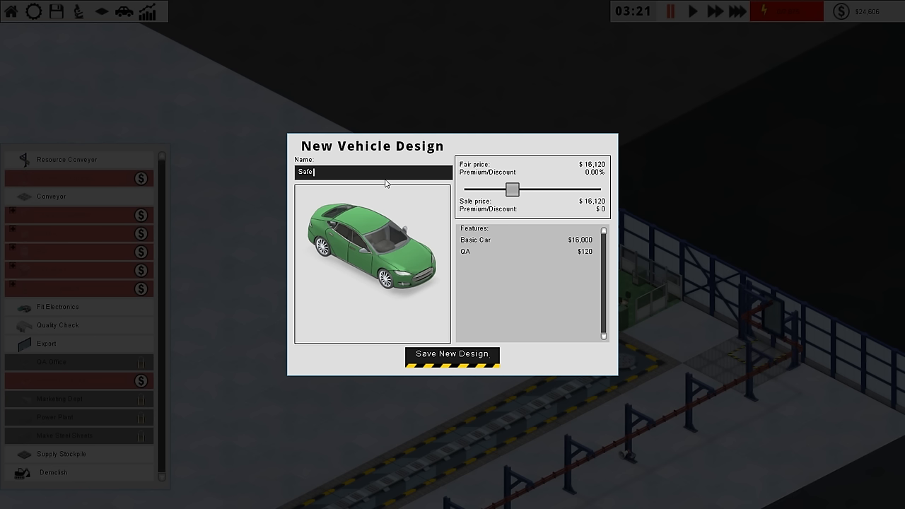
drag(512, 189, 558, 188)
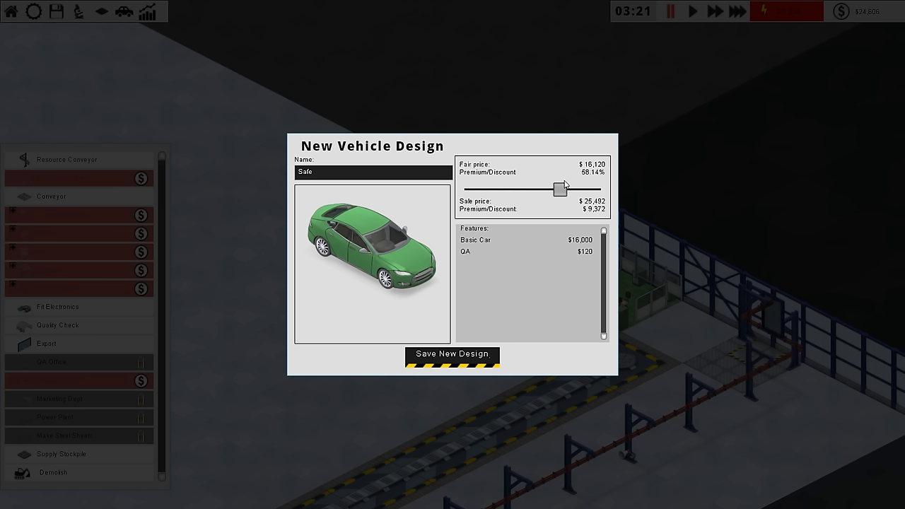
click(452, 353)
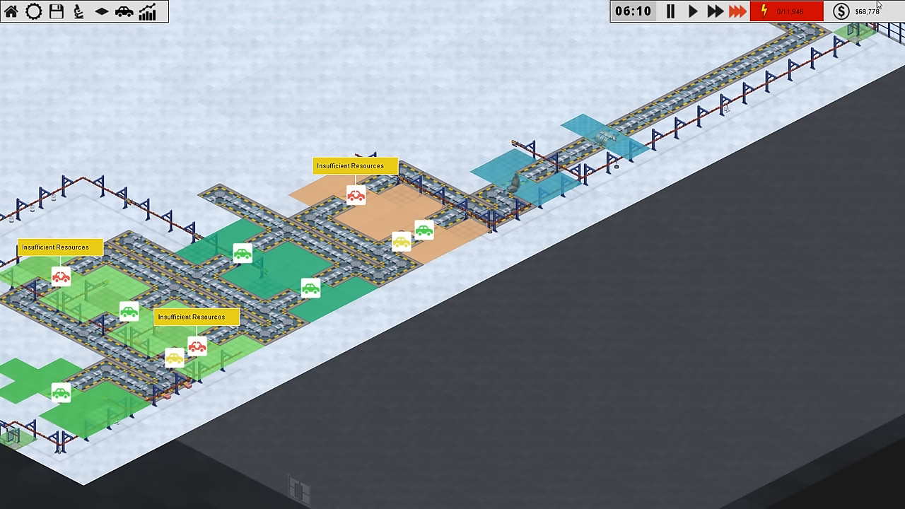
- Review the efficiency charts, the financial overview and the paint station panel, closing each
click(145, 12)
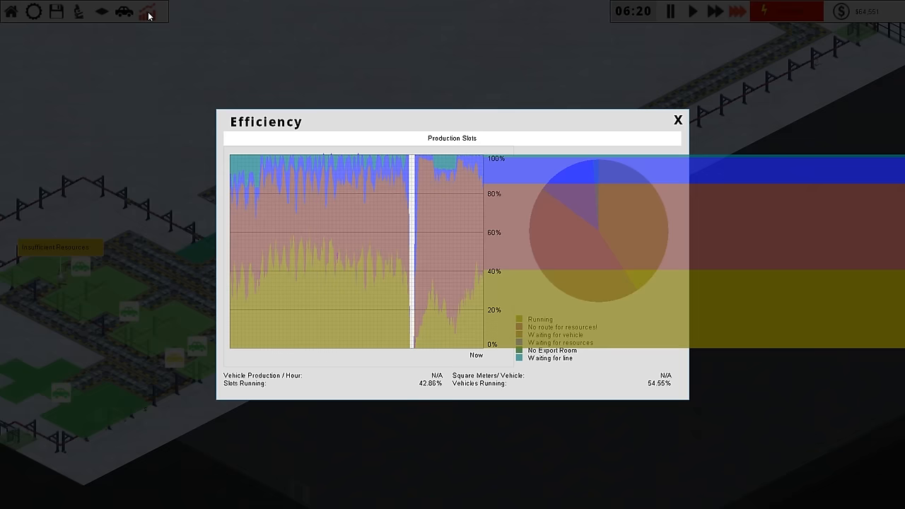
click(677, 120)
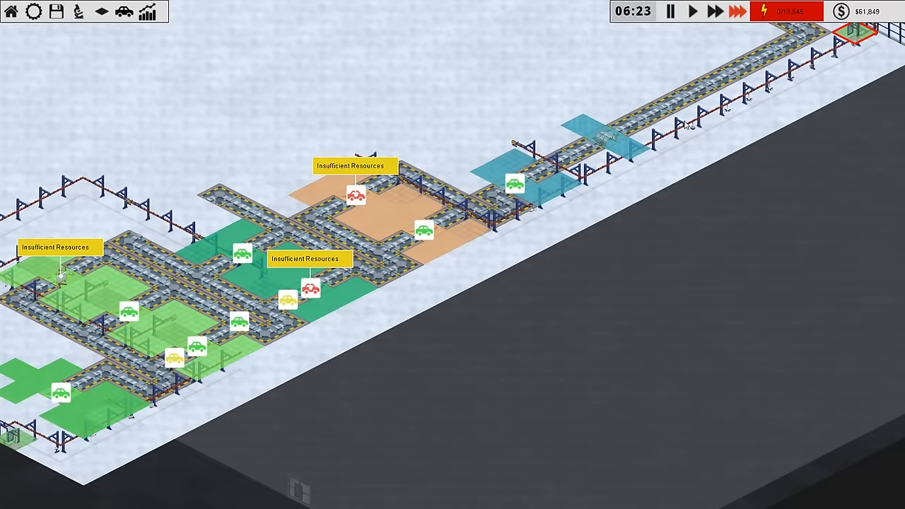
click(841, 11)
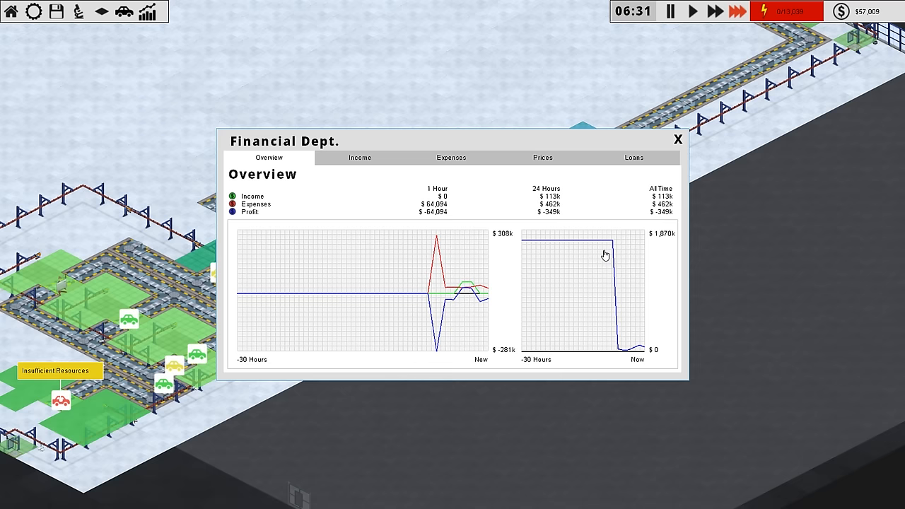
click(677, 139)
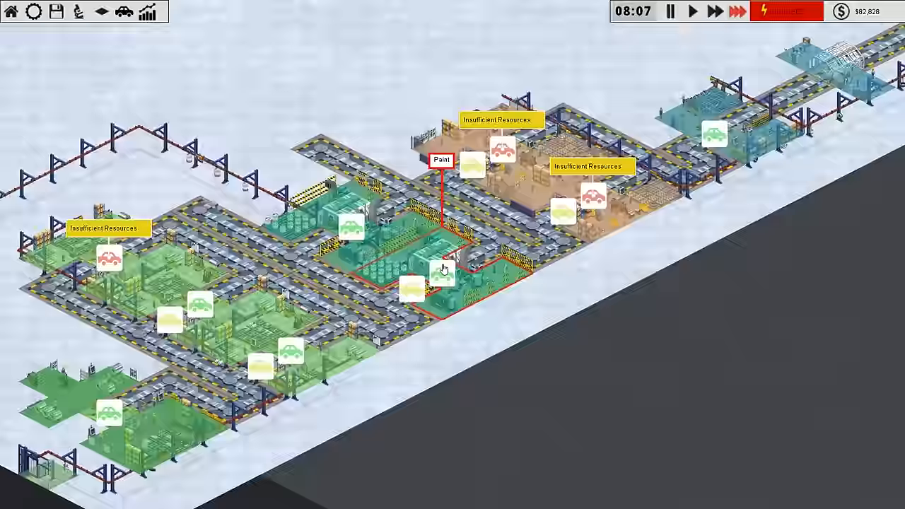
click(147, 12)
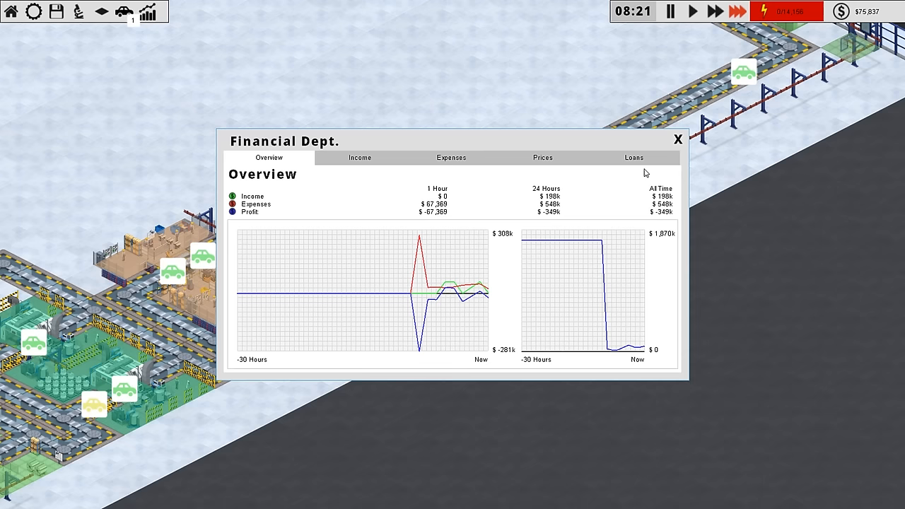
click(678, 139)
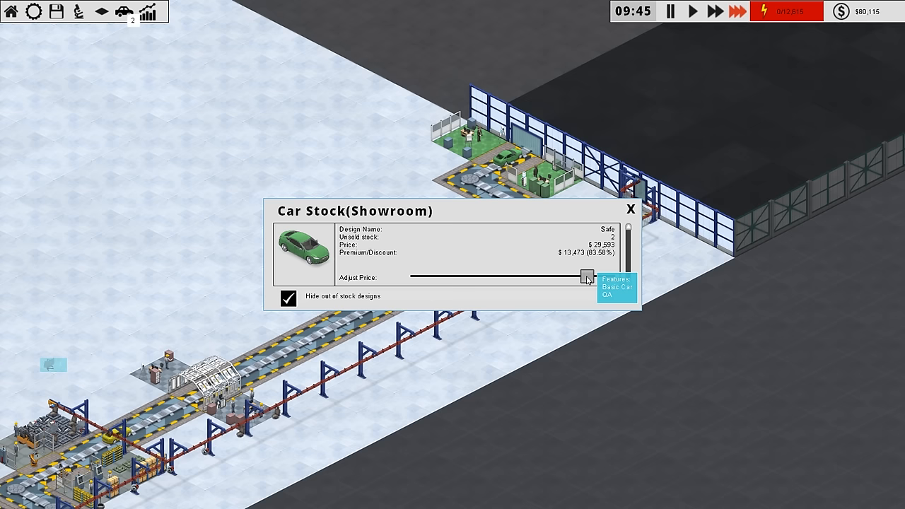
- Adjust the Safe design's sale price slider in the showroom stock window
click(630, 209)
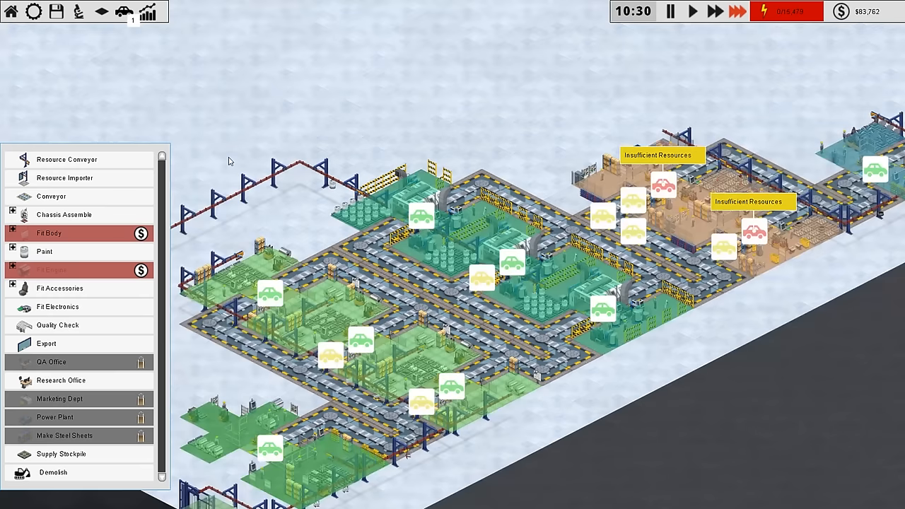
- Reopen the Financial Dept window and close it again
click(148, 11)
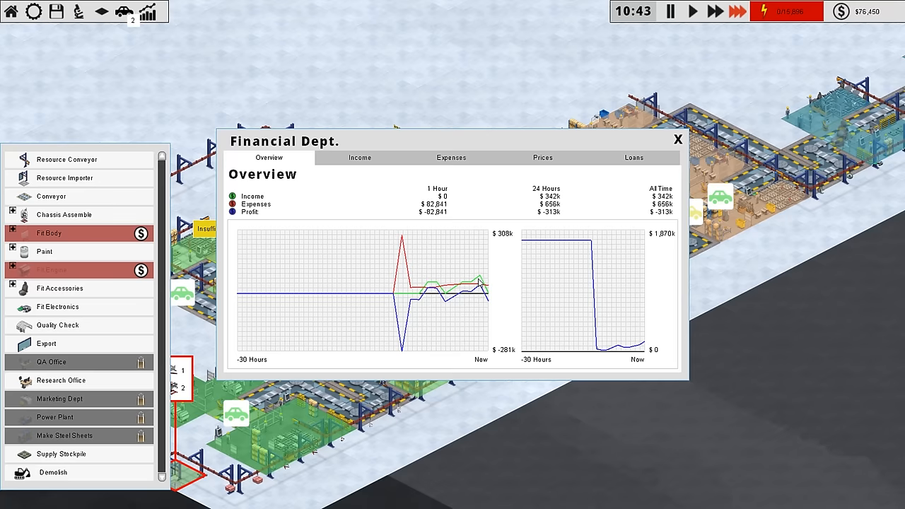
click(677, 139)
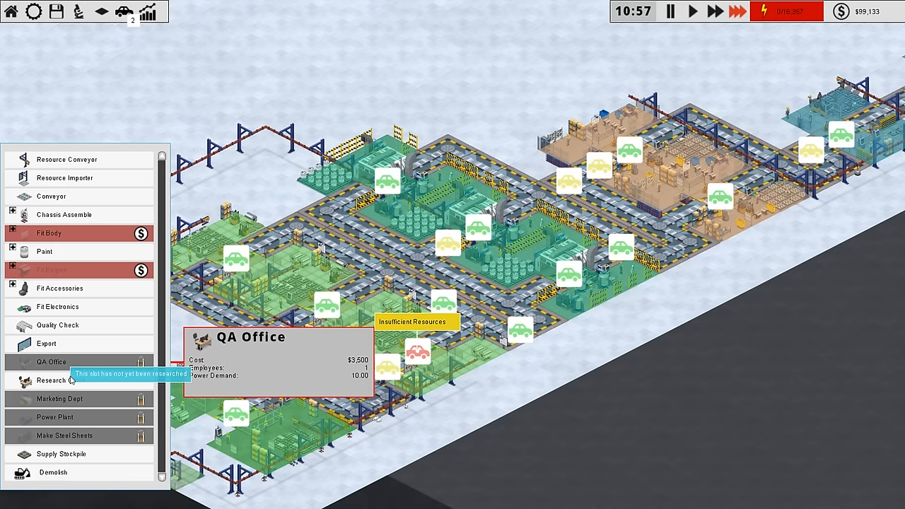
mouse_move(59, 380)
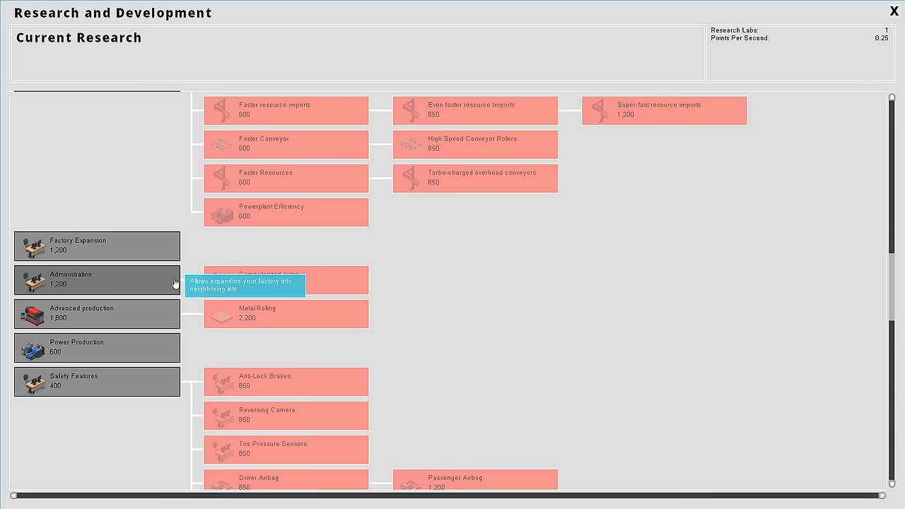
- Select Power Production as current research, starting at 0 of 600 points
click(96, 347)
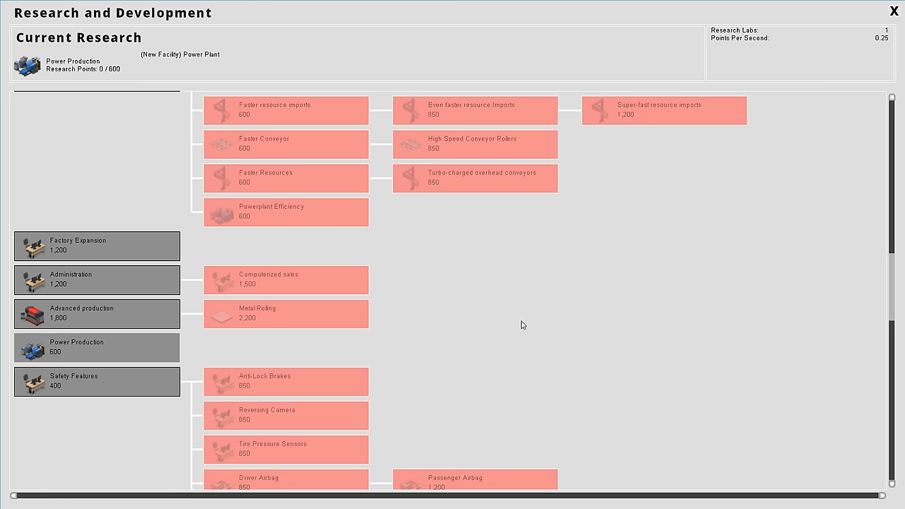
click(896, 10)
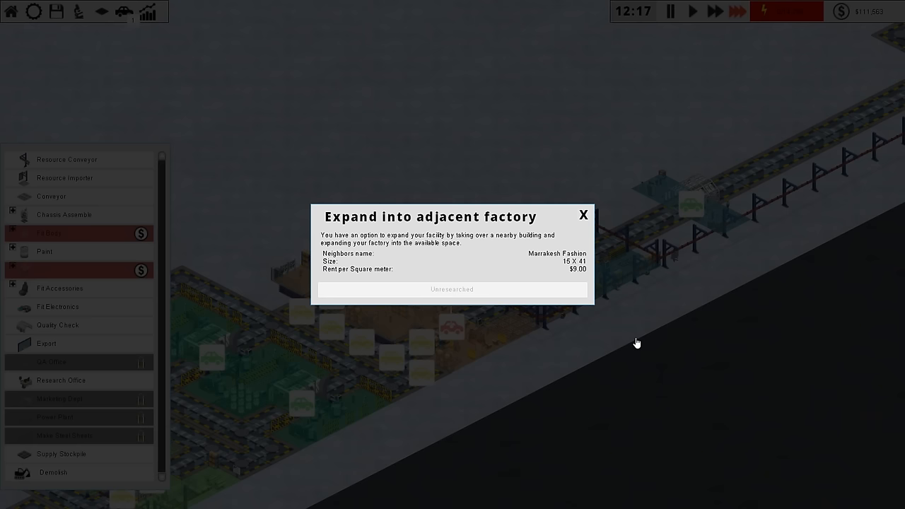
- Dismiss the expansion offer, then close the Fit Engine station's details panel
click(583, 215)
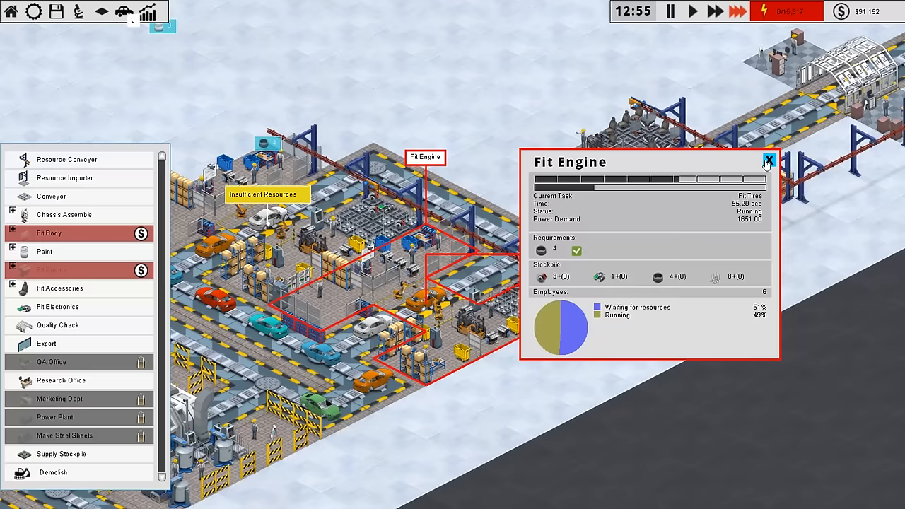
click(769, 161)
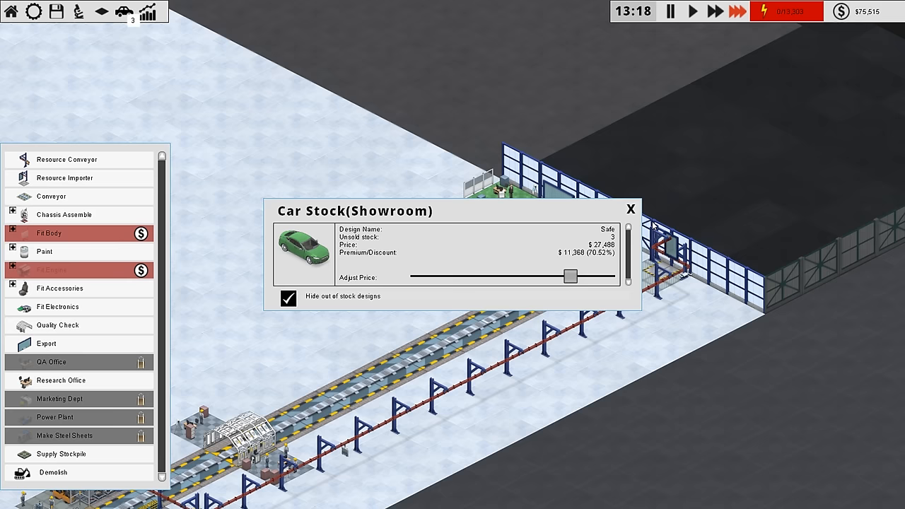
- Drop the Safe design's showroom price to $27,488 (70.52% premium) and close Car Stock
click(630, 209)
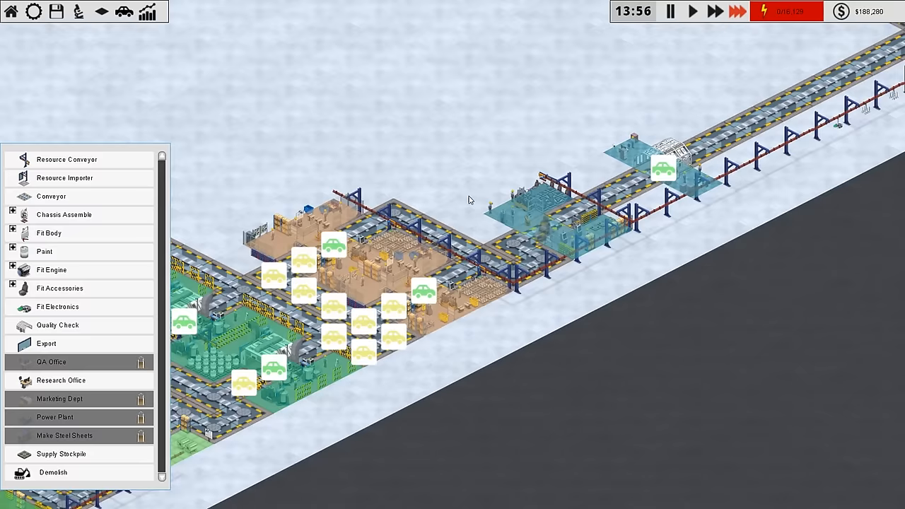
click(61, 379)
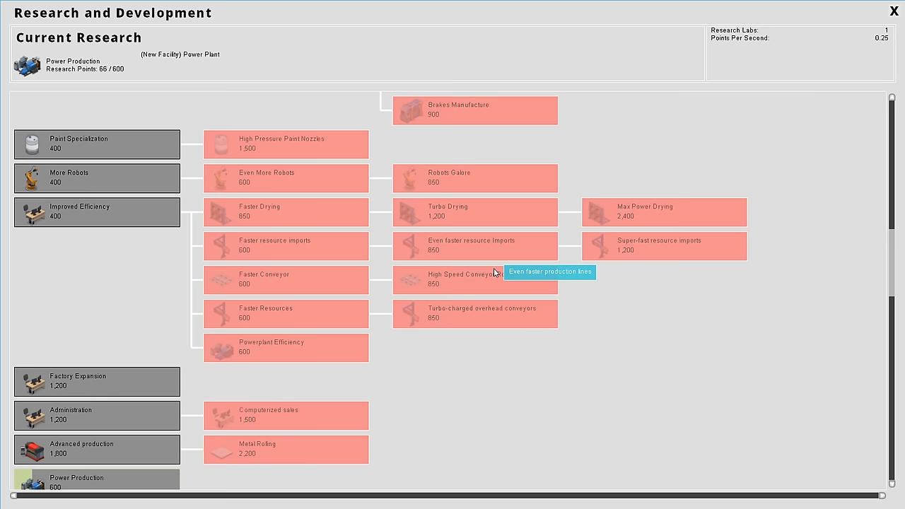
- Open Research and Development to view Power Production at 66 of 600 points
click(896, 10)
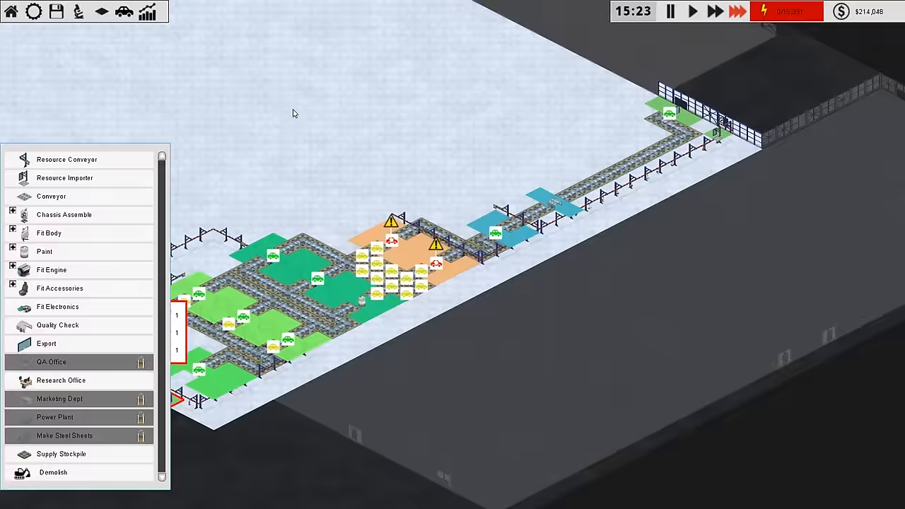
- Close the Research window and survey the whole factory floor zoomed out
click(61, 380)
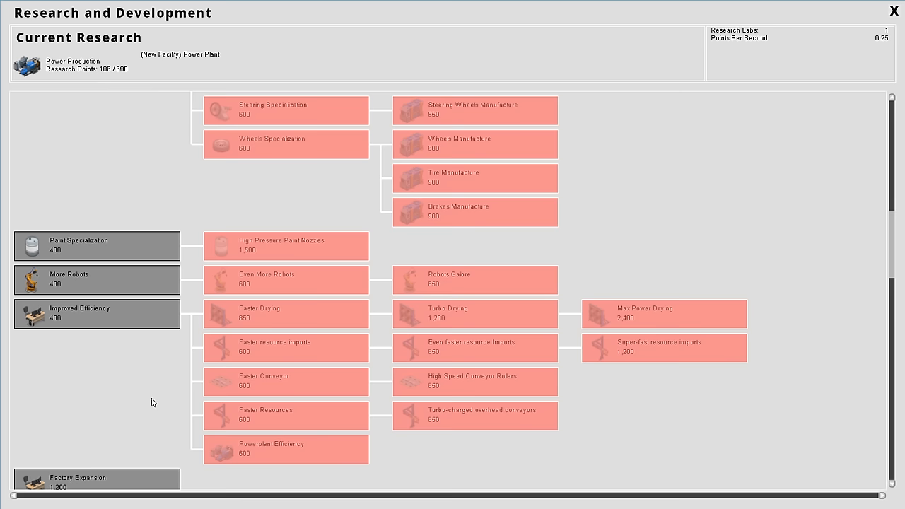
- Replace Power Production with Engine Specialization as the current research project
click(897, 10)
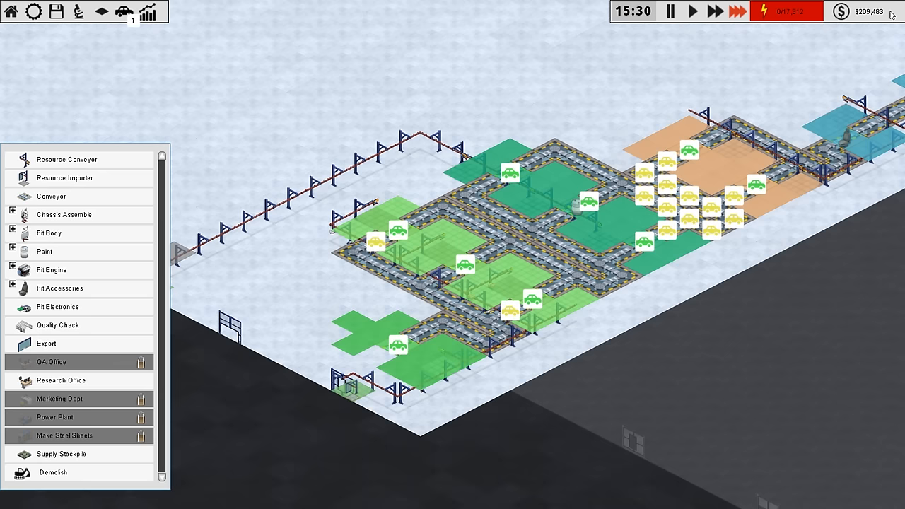
click(61, 381)
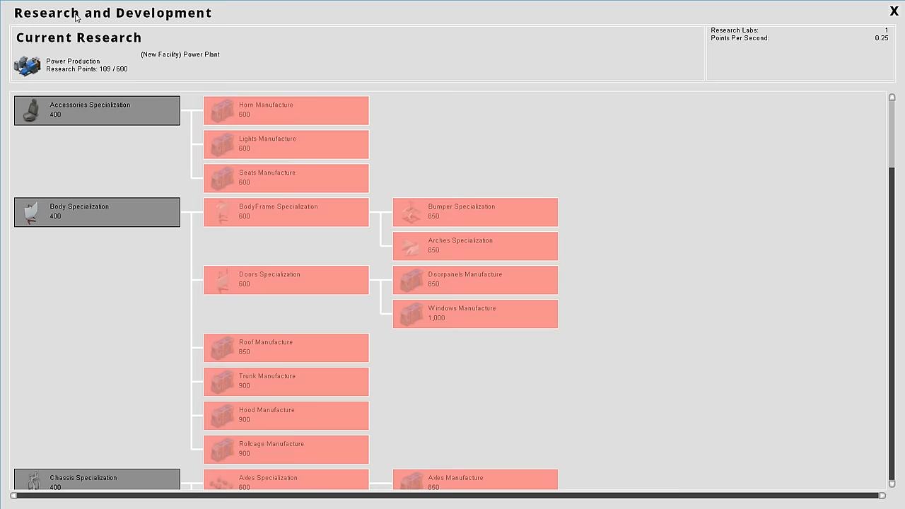
scroll(down, 3)
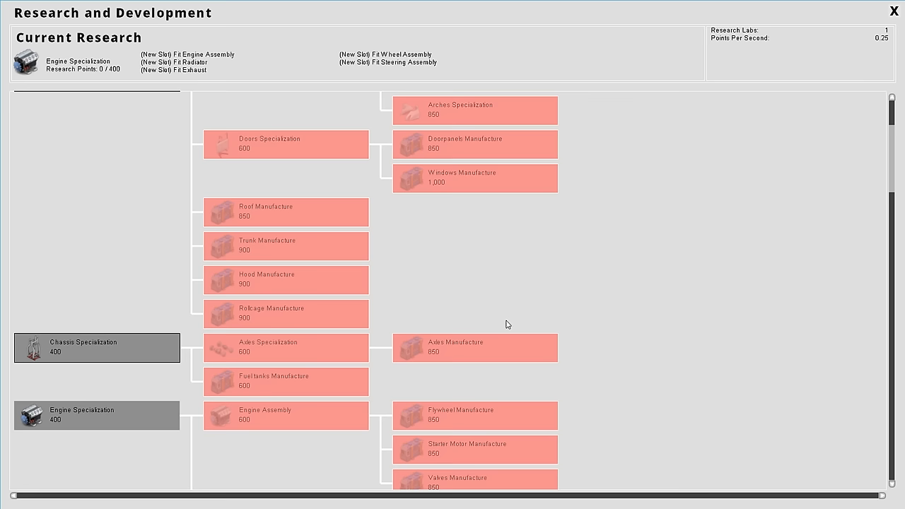
click(894, 10)
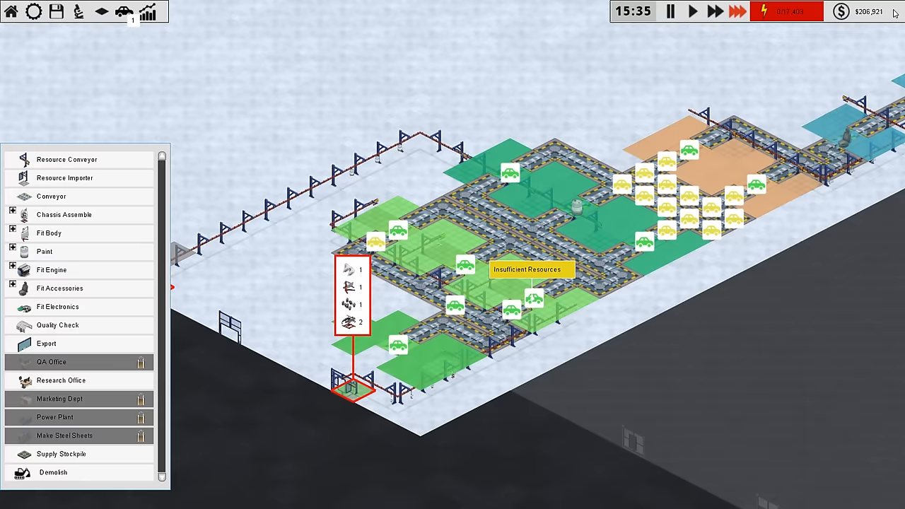
- View Financial Dept expenses and the Research Office's Engine Specialization progress (22.25%)
click(841, 12)
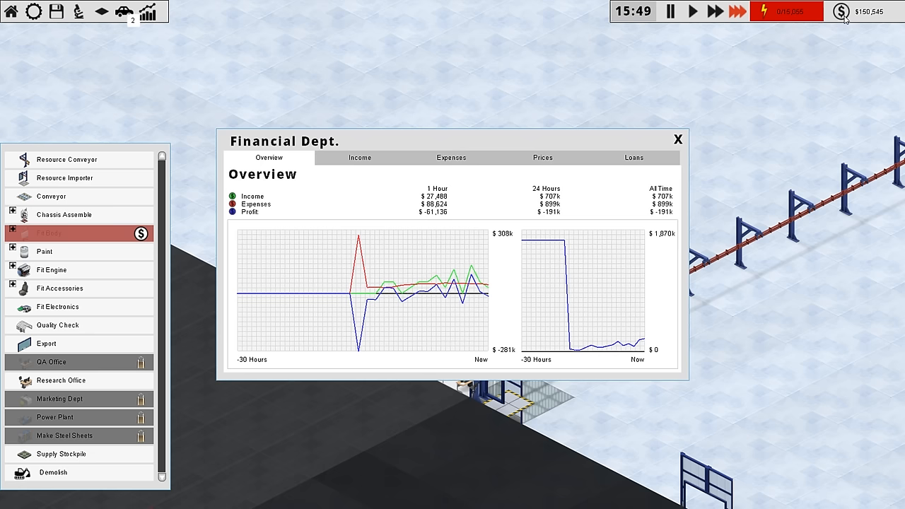
click(451, 157)
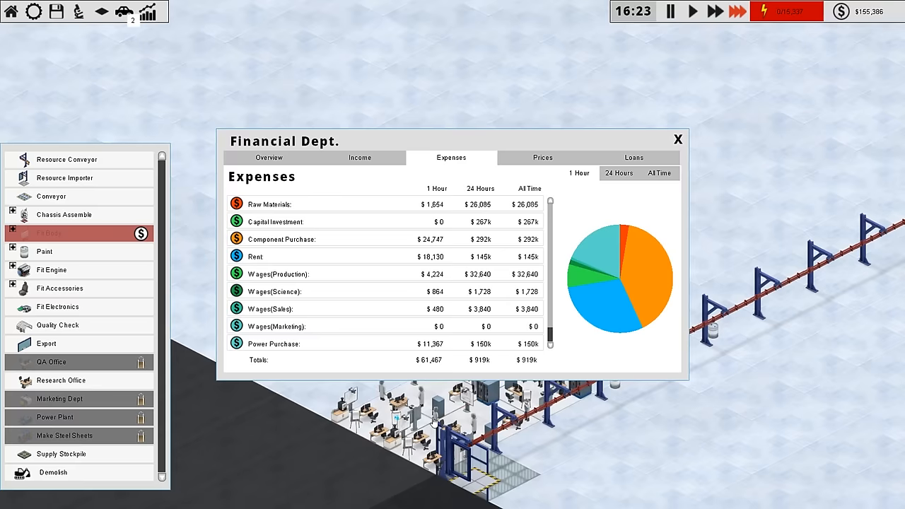
scroll(down, 3)
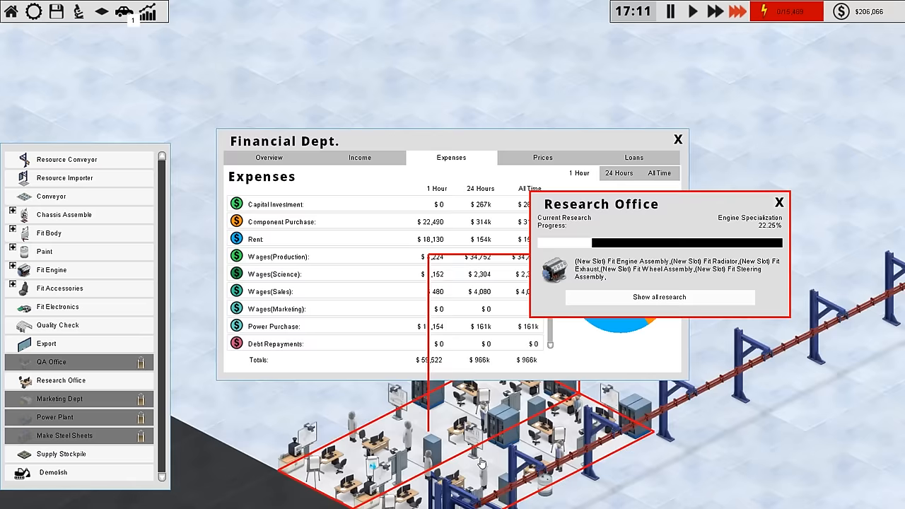
- Review Engine Specialization in the full R&D tree via 'Show all research', then close it
click(778, 202)
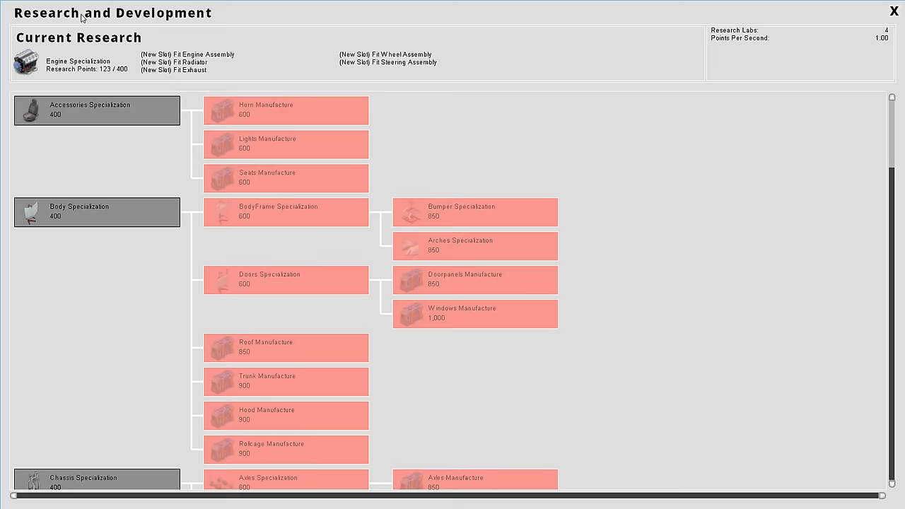
click(897, 10)
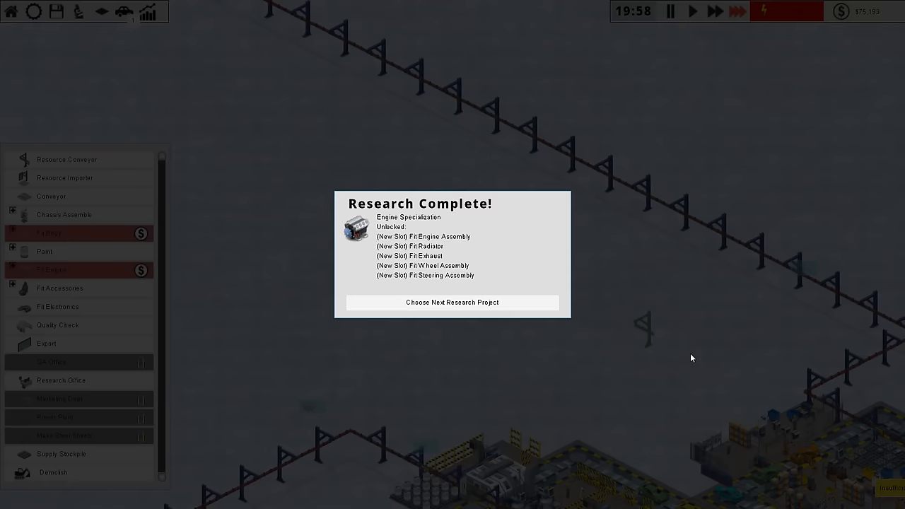
- Pick Power Production as the next research project, now at 109 of 600 points
click(452, 302)
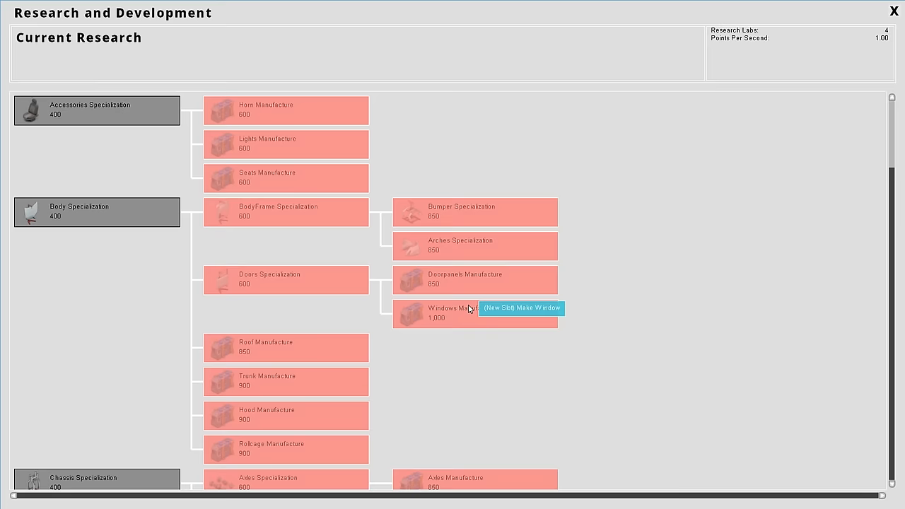
scroll(down, 3)
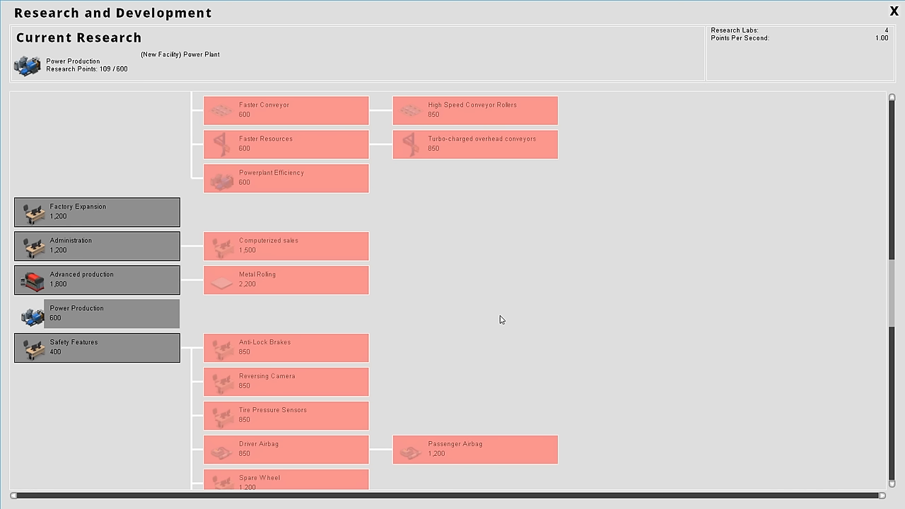
click(897, 10)
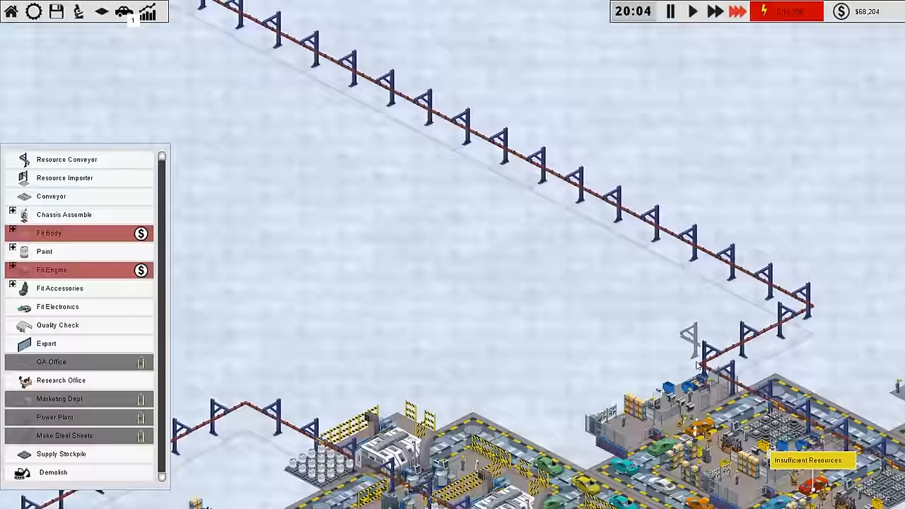
- Pan to the outlying conveyor line and station beyond the main floor
click(50, 233)
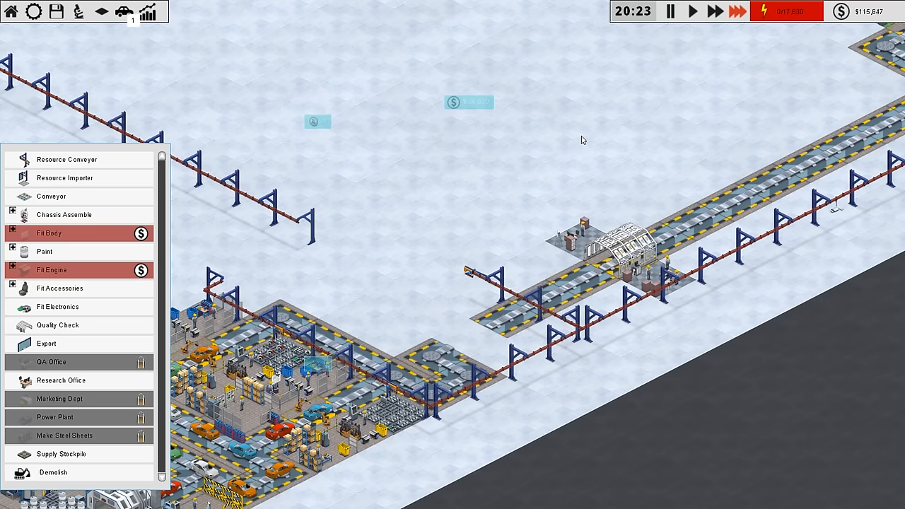
click(466, 304)
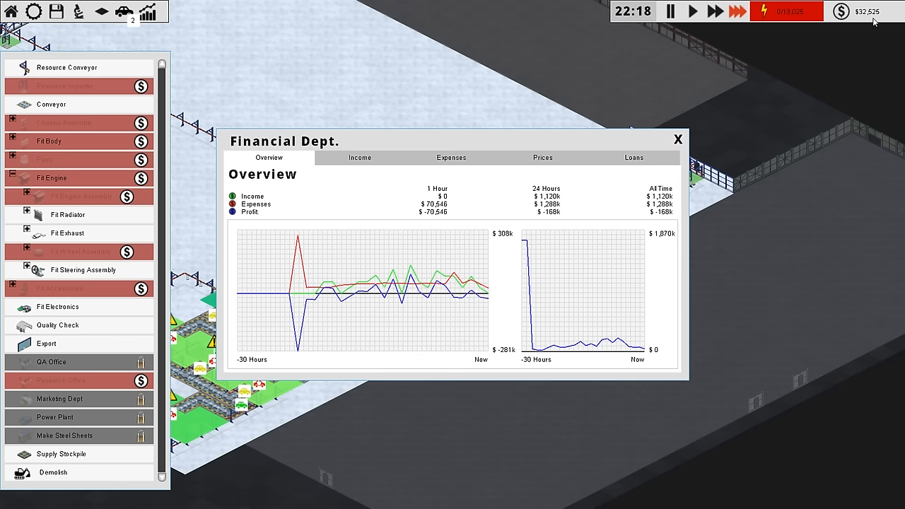
- Review the Financial Dept. expense breakdown, then close the report
click(677, 139)
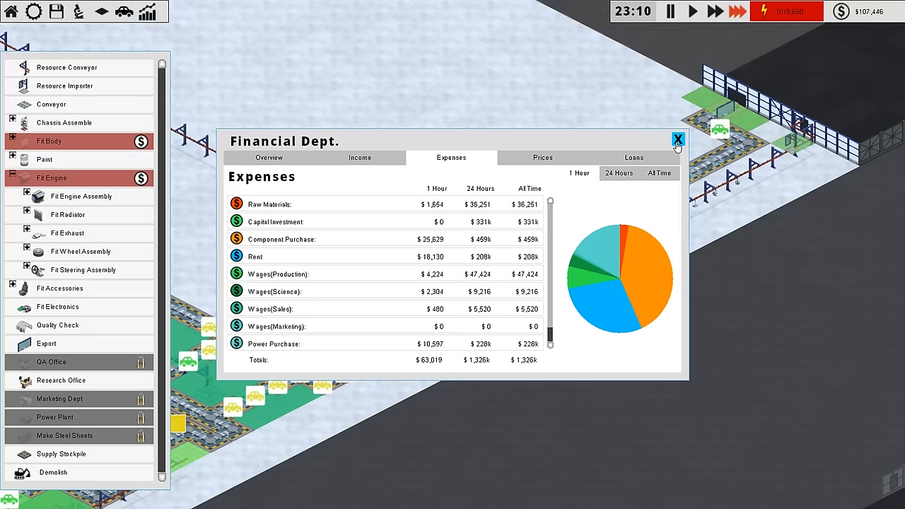
click(677, 139)
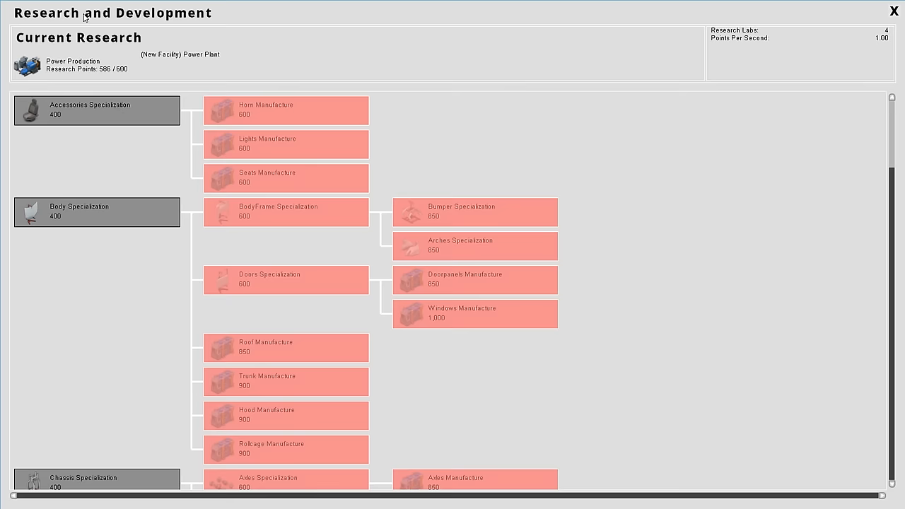
- Reopen the R&D tree and start More Robots research with Research Now
click(894, 9)
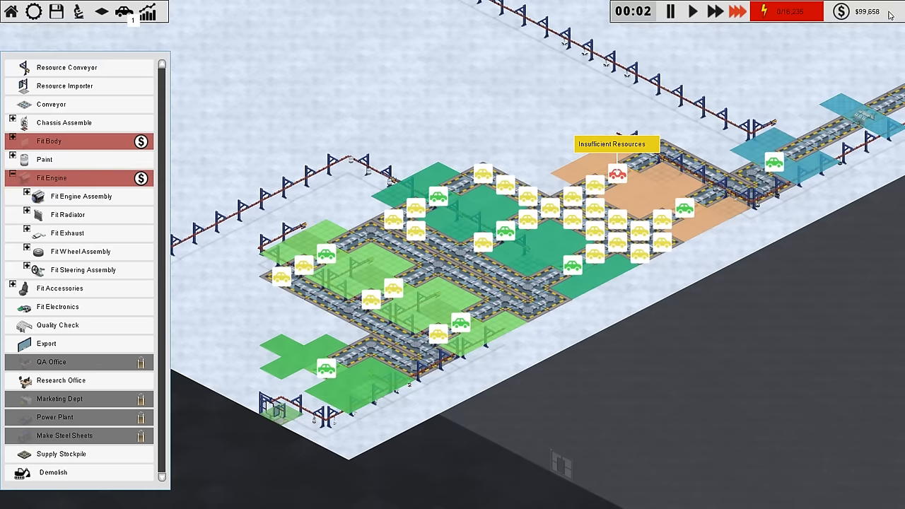
click(61, 380)
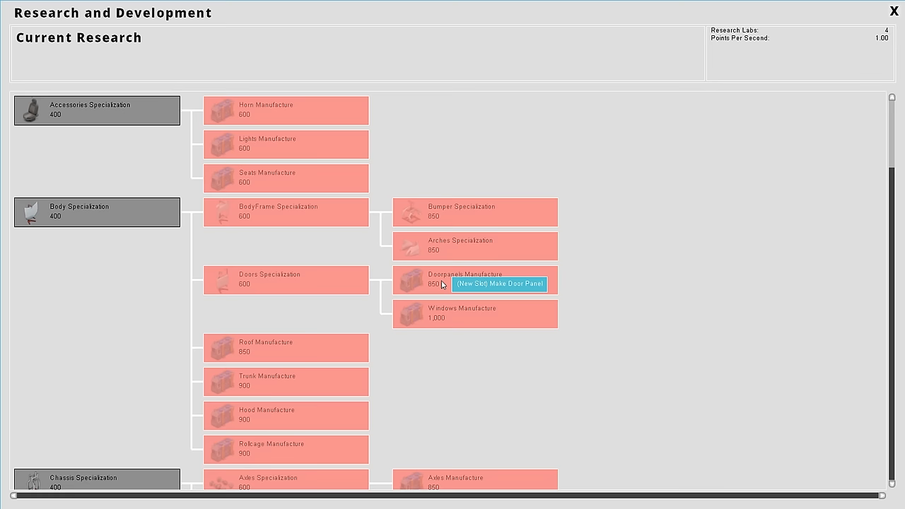
click(97, 313)
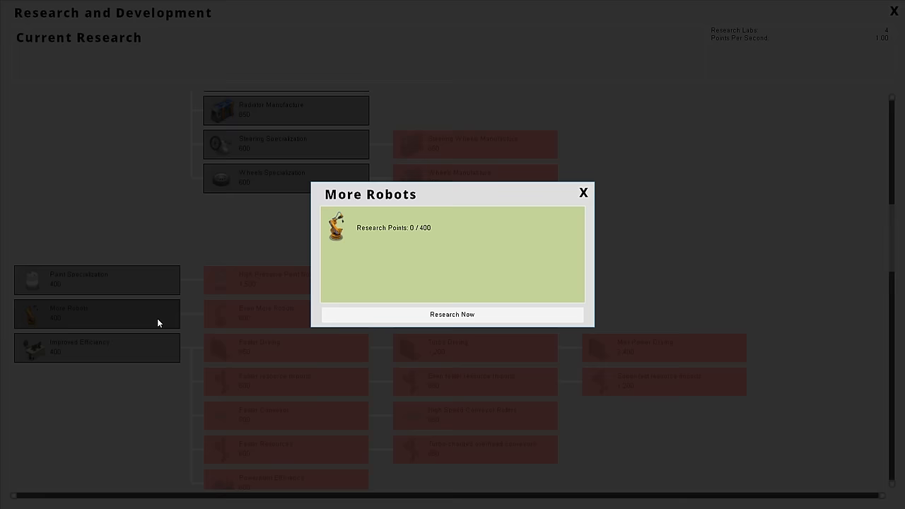
click(583, 192)
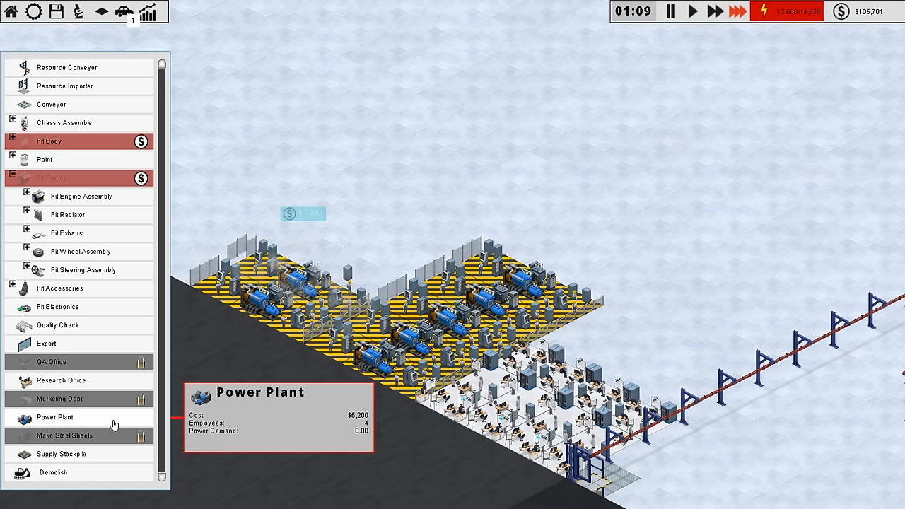
mouse_move(101, 408)
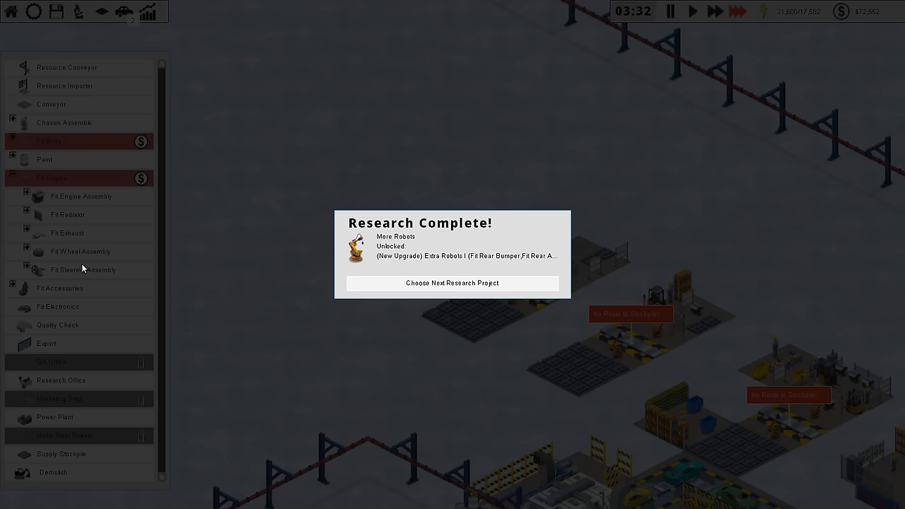
- Pick Even More Robots from the research tree and start researching it now
click(452, 283)
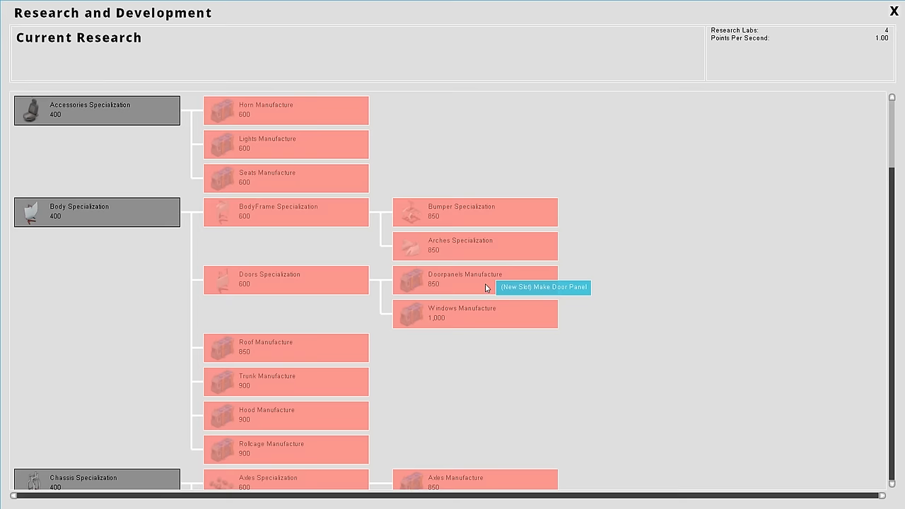
click(285, 347)
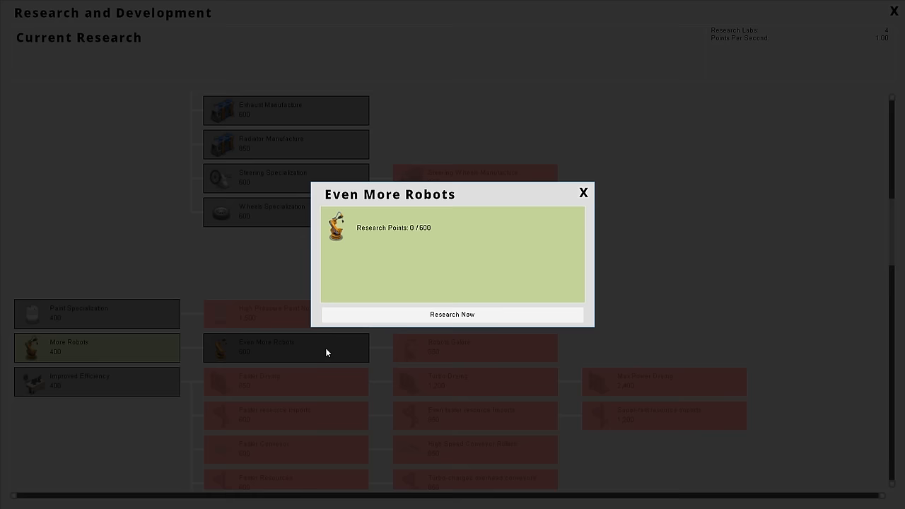
click(583, 193)
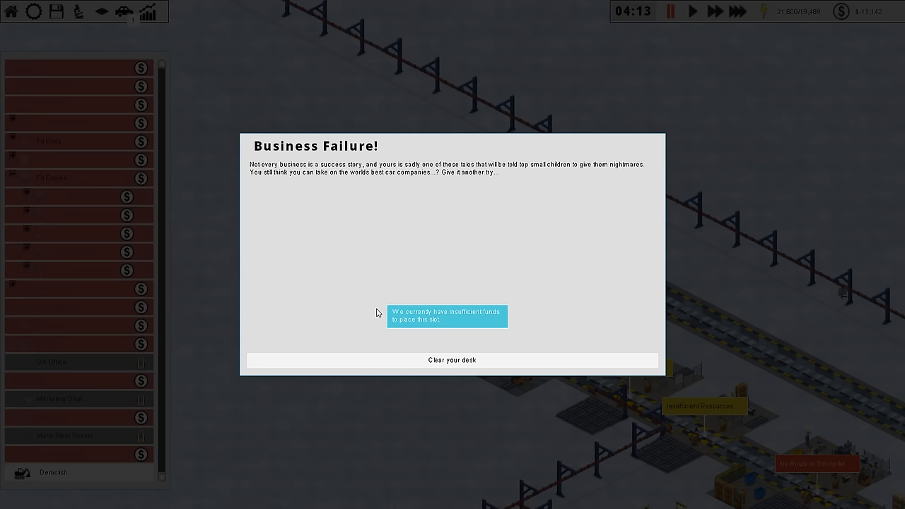
mouse_move(880, 82)
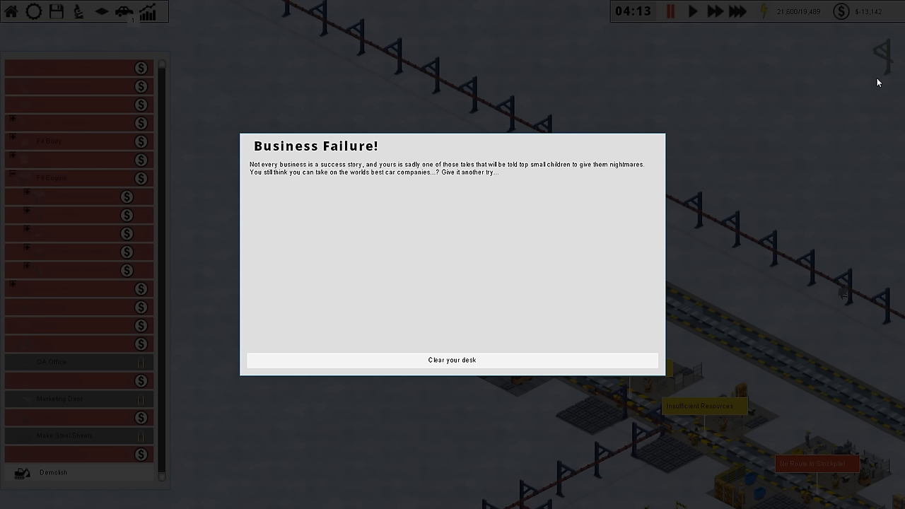